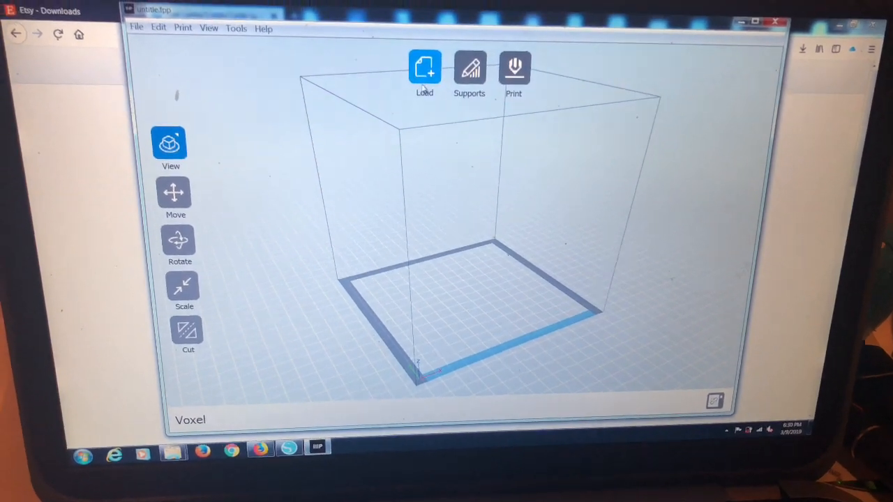
Load llama.final from Cute_Llama_Cookie_Cutter/files onto the Voxel build volume.
{"action": "left_click", "coordinate": [424, 67]}
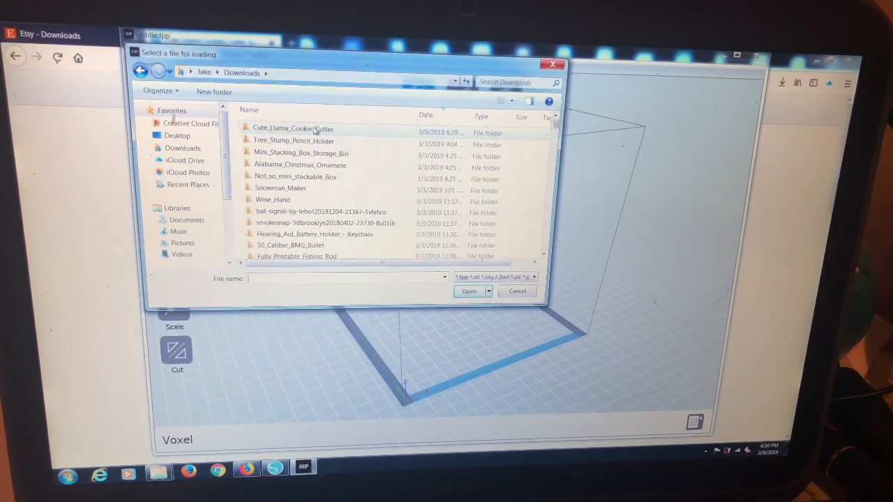
{"action": "double_click", "coordinate": [290, 129]}
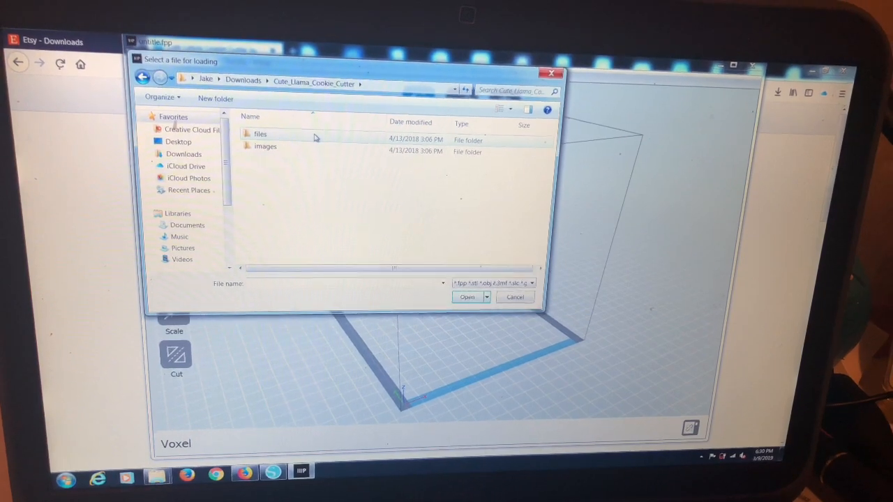
{"action": "double_click", "coordinate": [259, 134]}
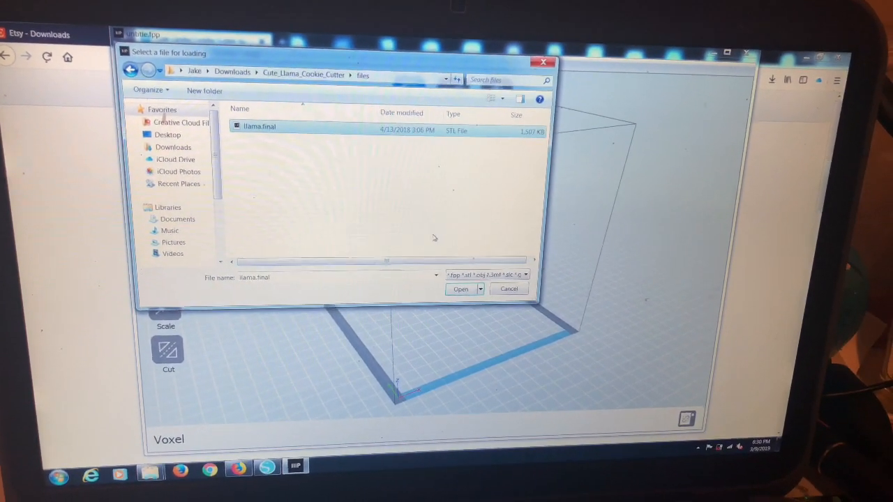
{"action": "left_click", "coordinate": [461, 288]}
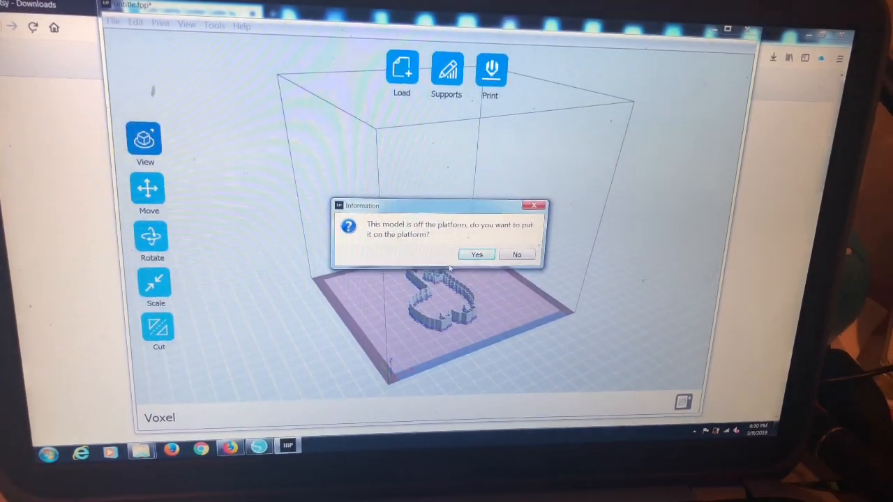
Place the off-platform llama model onto the build platform.
{"action": "left_click", "coordinate": [476, 254]}
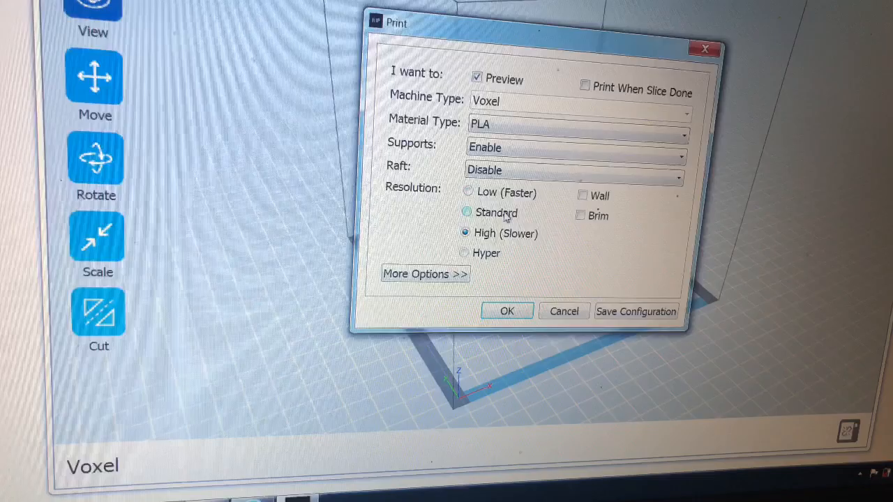
Switch print resolution to Standard and confirm the Voxel PLA settings.
{"action": "left_click", "coordinate": [463, 212]}
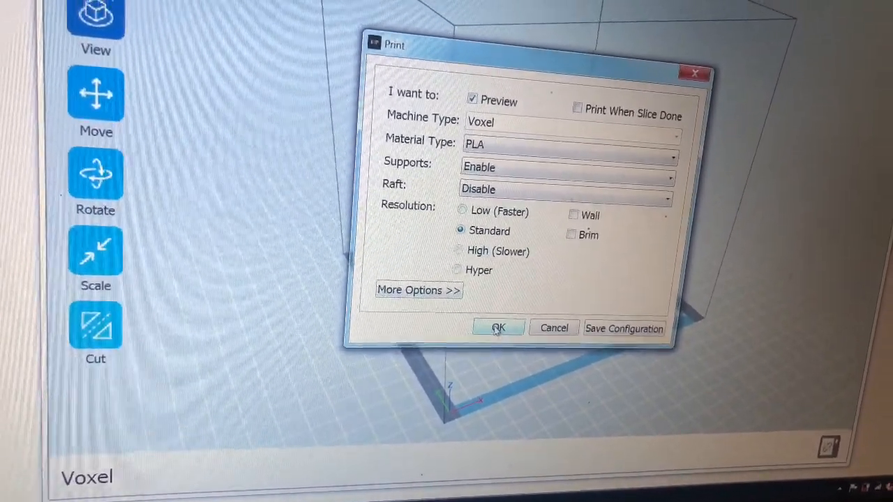
{"action": "left_click", "coordinate": [499, 326]}
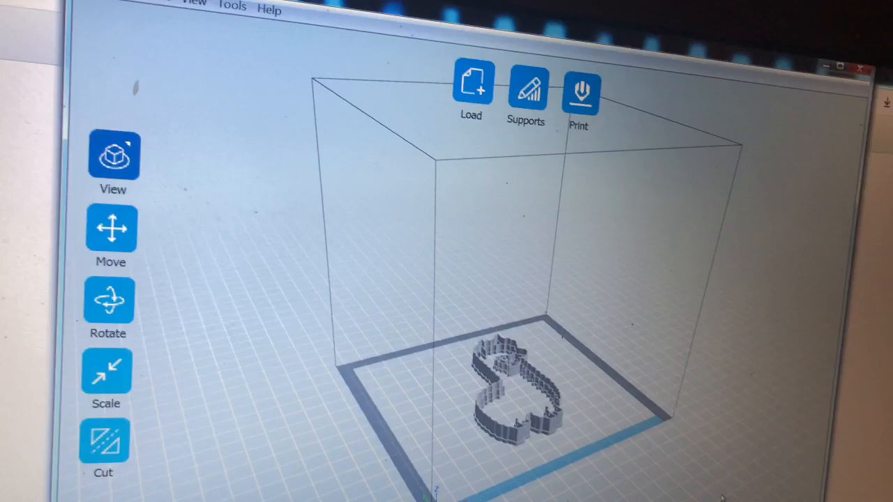
{"action": "left_click", "coordinate": [586, 89]}
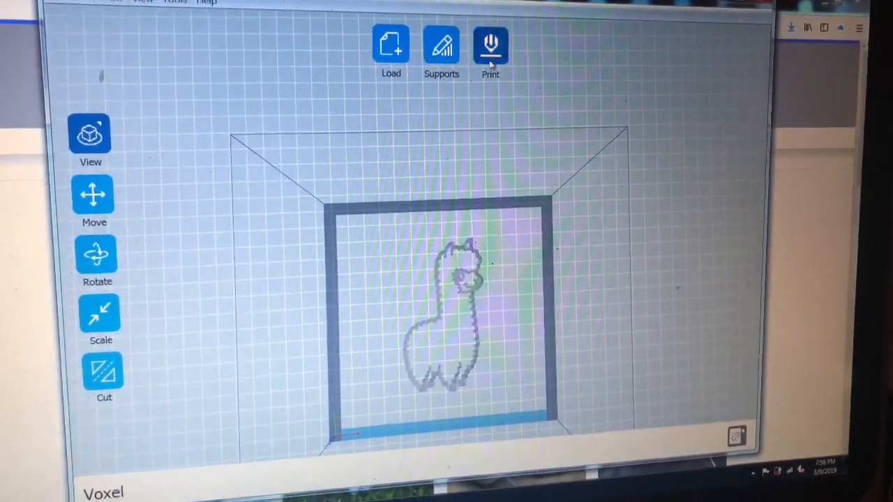
Enable a brim, start slicing and overwrite the existing llama.final output file.
{"action": "left_click", "coordinate": [488, 44]}
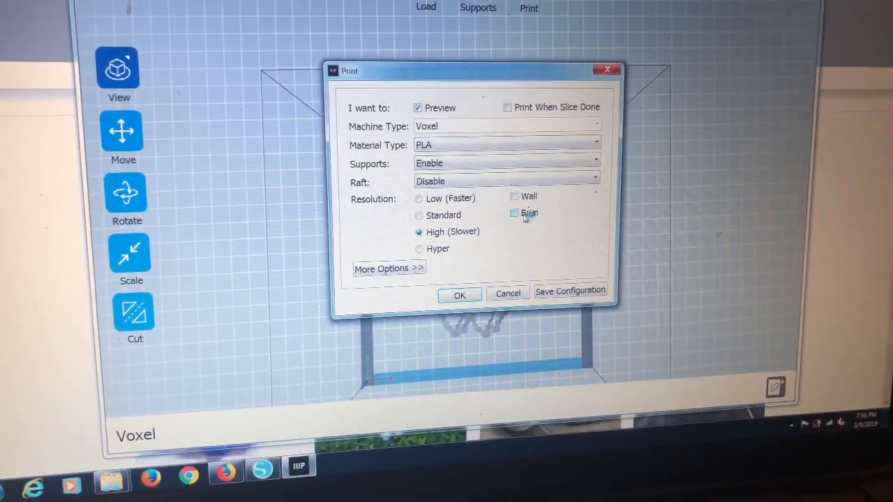
{"action": "left_click", "coordinate": [513, 212]}
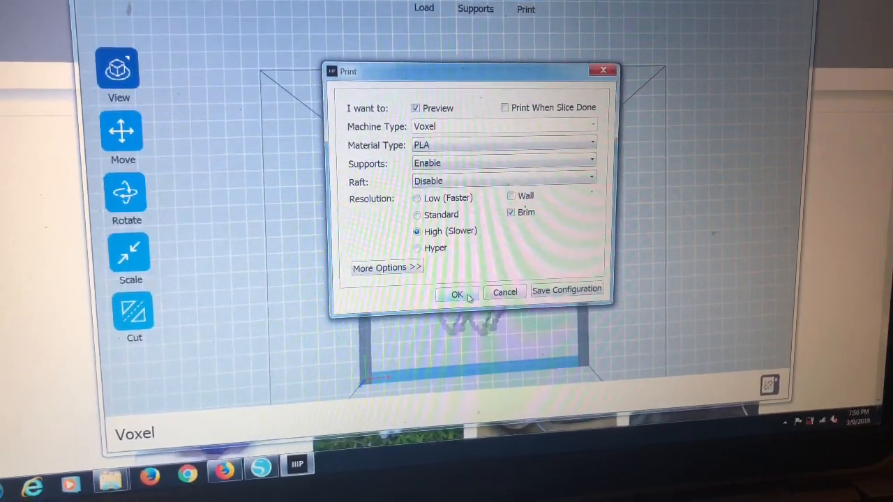
{"action": "left_click", "coordinate": [458, 293]}
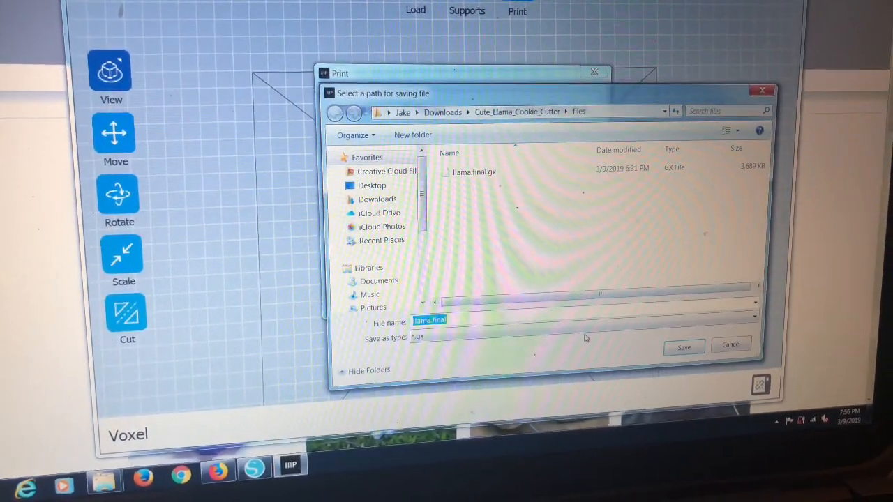
{"action": "left_click", "coordinate": [684, 346]}
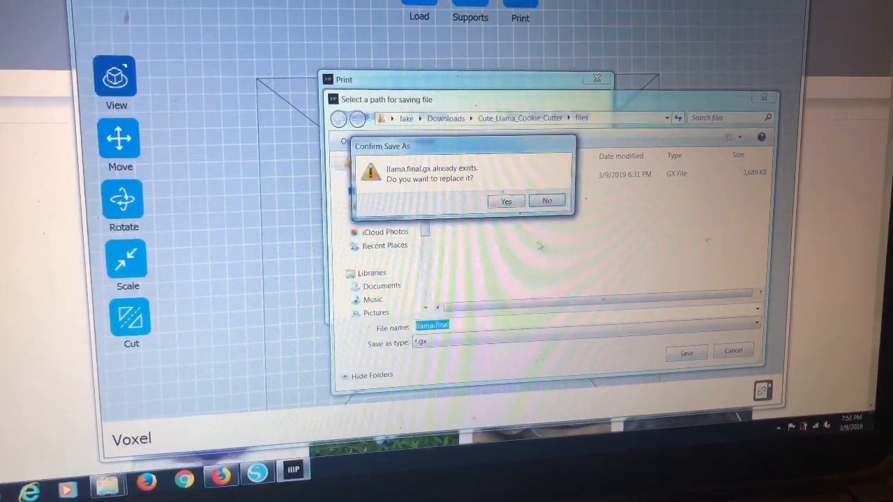
{"action": "left_click", "coordinate": [505, 201]}
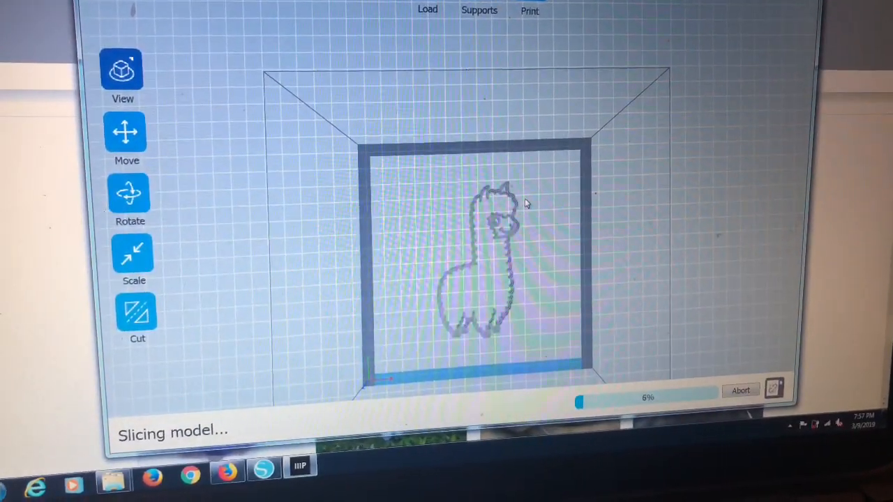